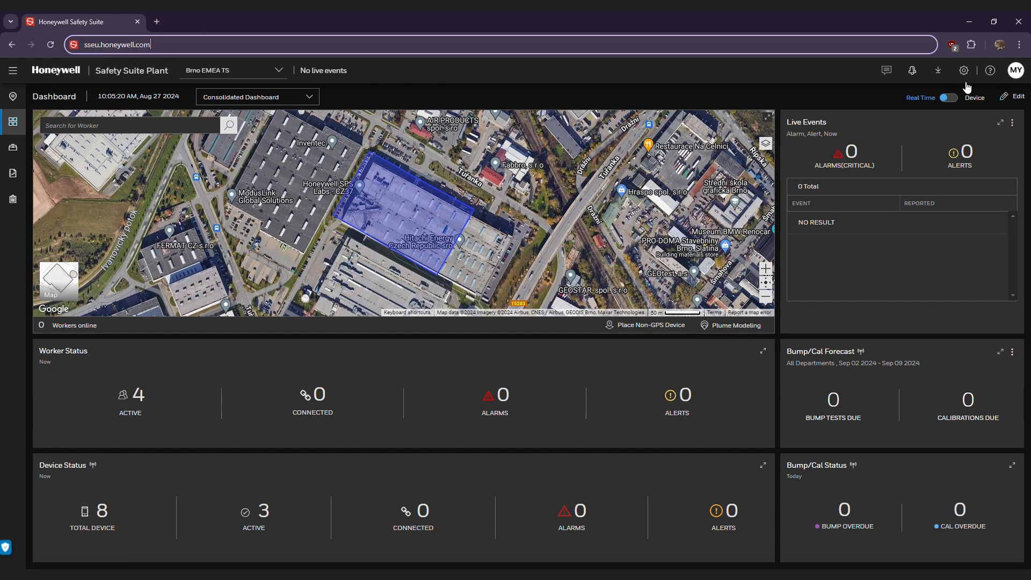
Open the Brno EMEA TS site's gateways from the settings menu, showing gateway Brno1.
{"action": "left_click", "coordinate": [964, 71]}
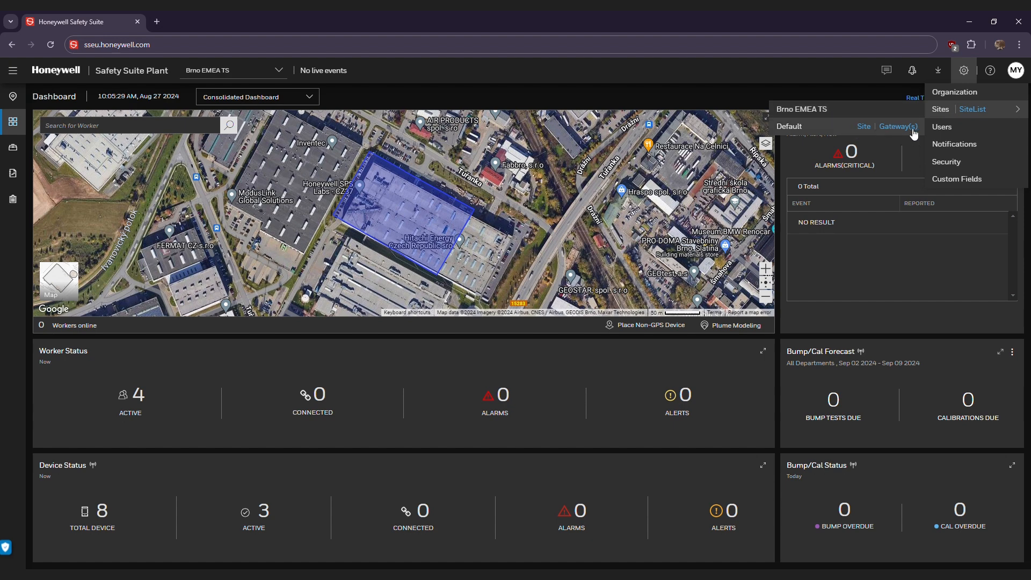
{"action": "left_click", "coordinate": [864, 126]}
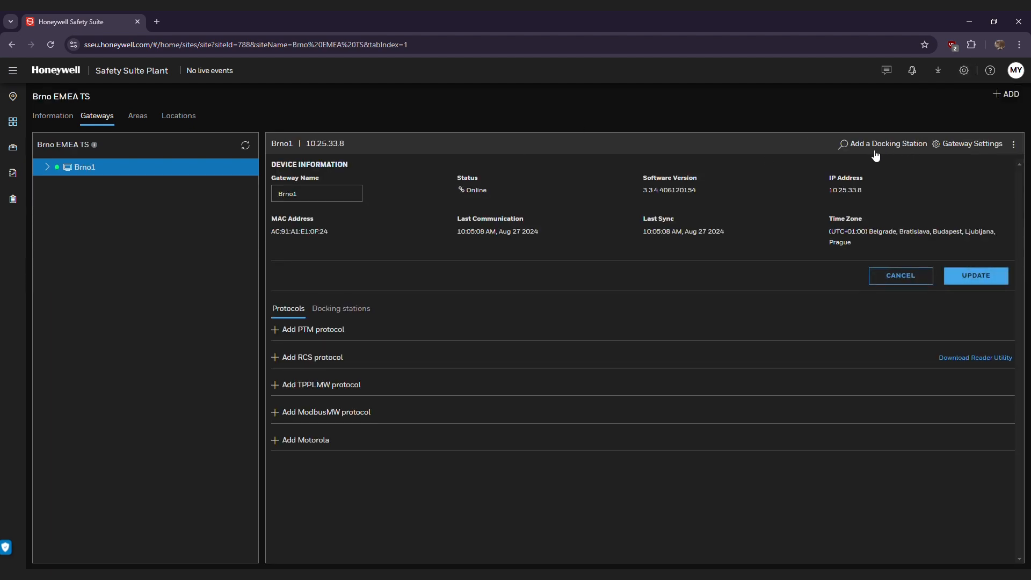
Open Add Docking Station for gateway Brno1 and choose IP Address search.
{"action": "left_click", "coordinate": [887, 144]}
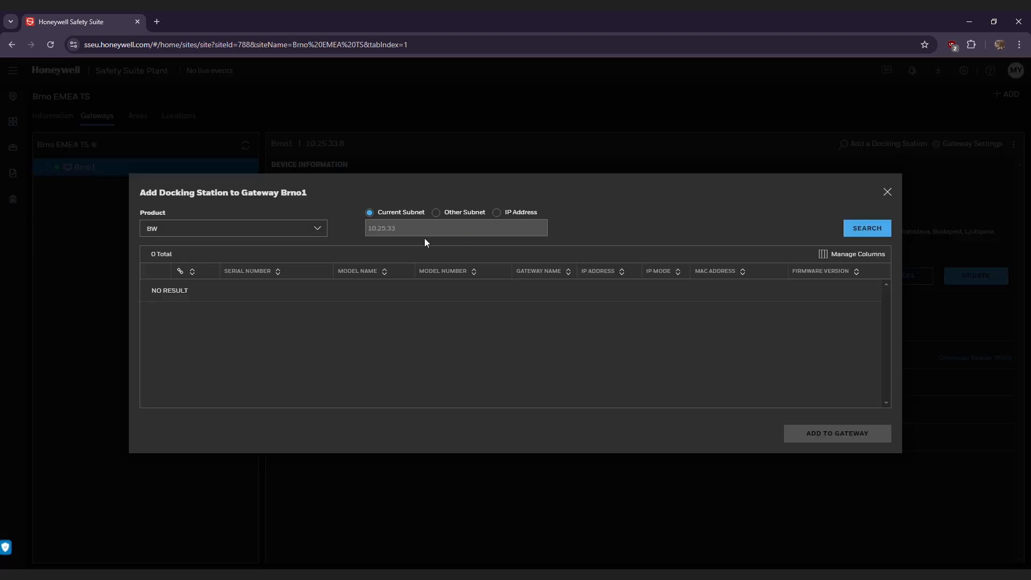
{"action": "left_click", "coordinate": [233, 228]}
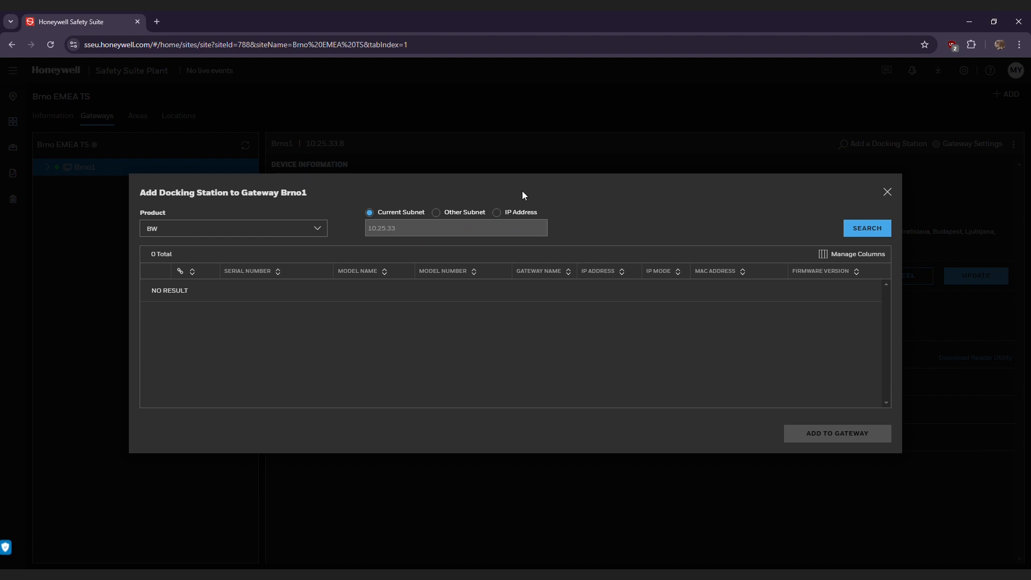
{"action": "left_click", "coordinate": [498, 212]}
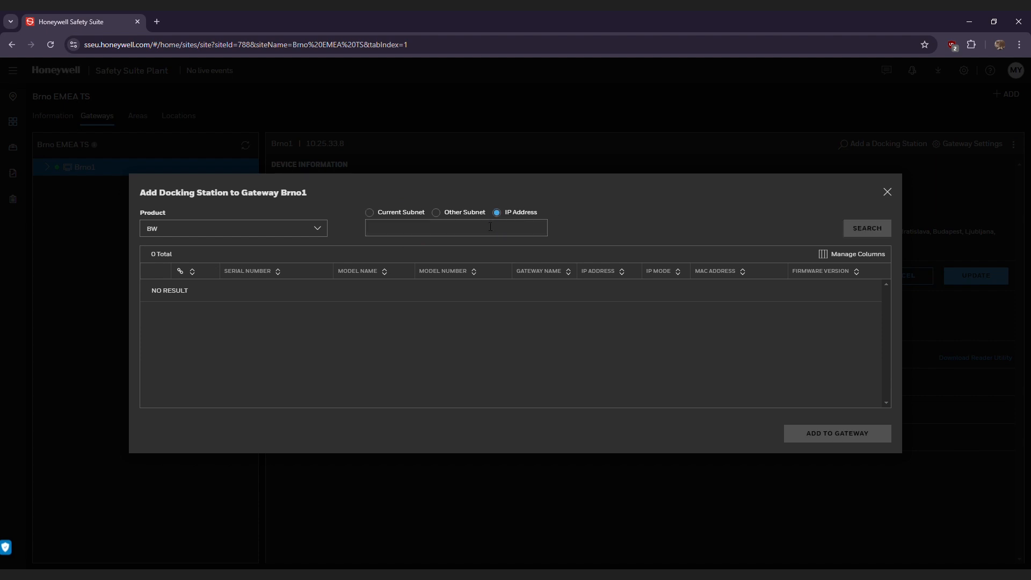
Search 169.254.218.57 and add the found IntelliDoX station to the gateway.
{"action": "left_click", "coordinate": [455, 228]}
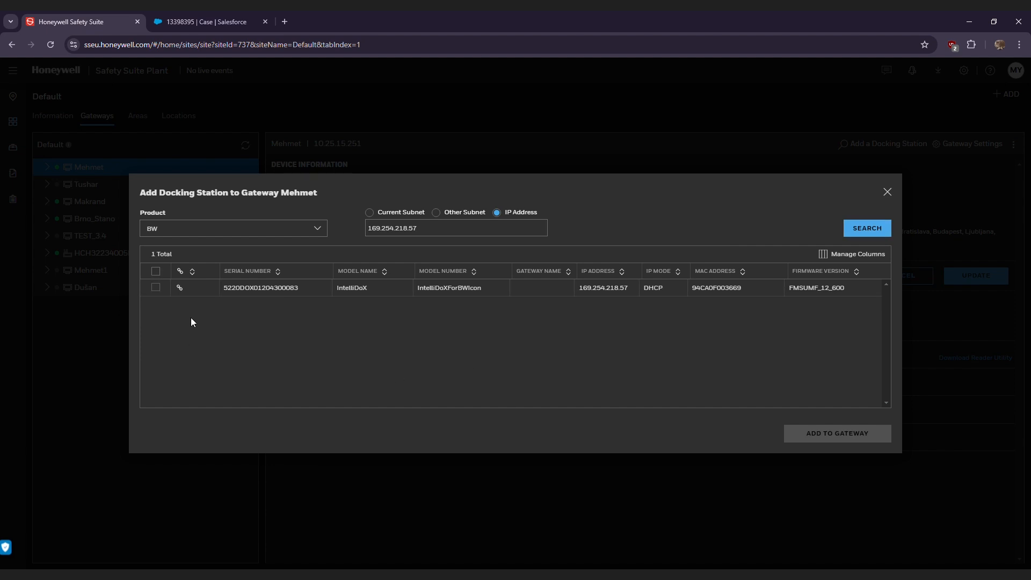
{"action": "left_click", "coordinate": [837, 433]}
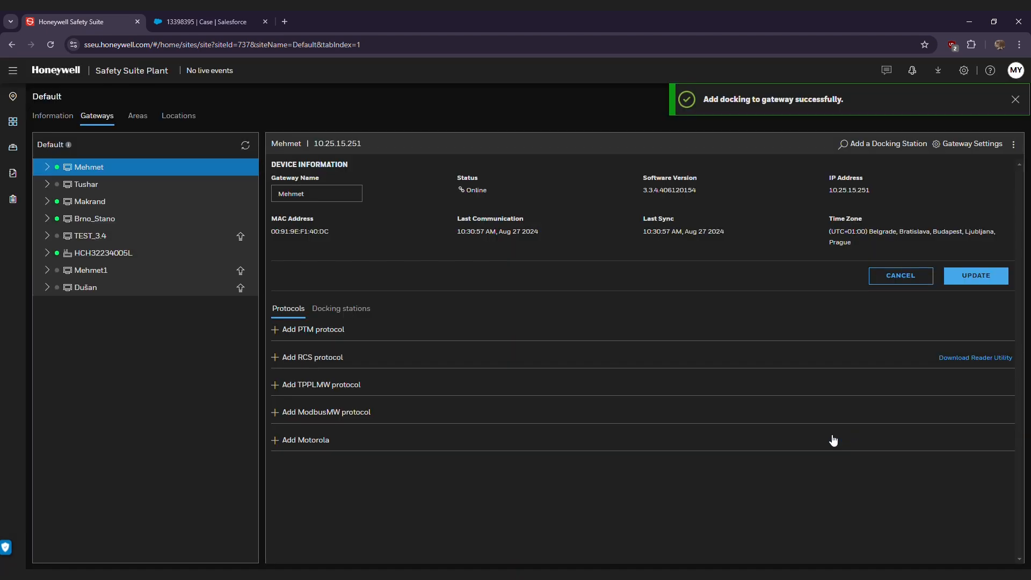